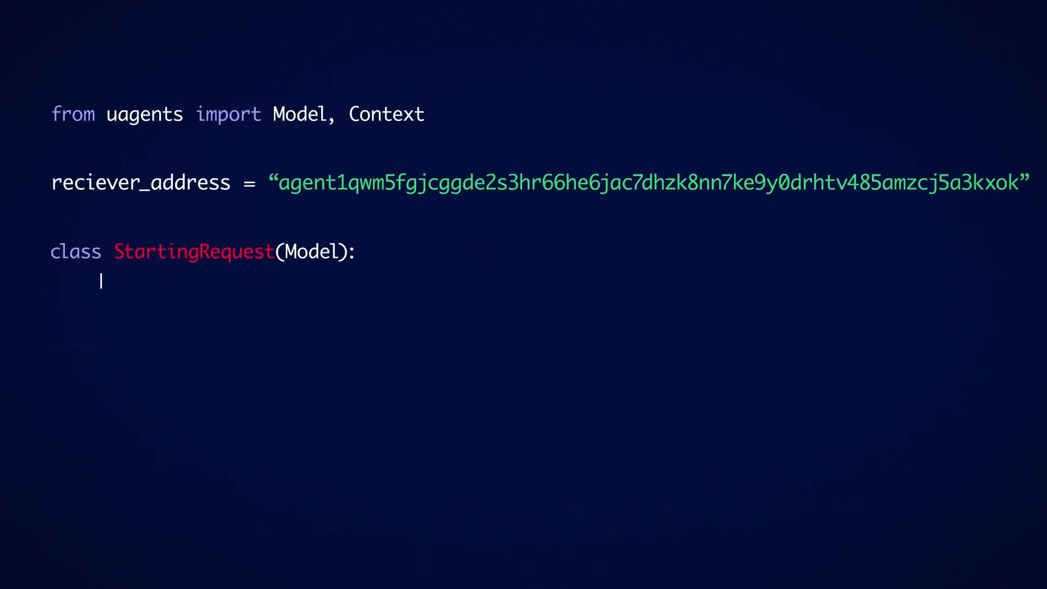
text(message: str)
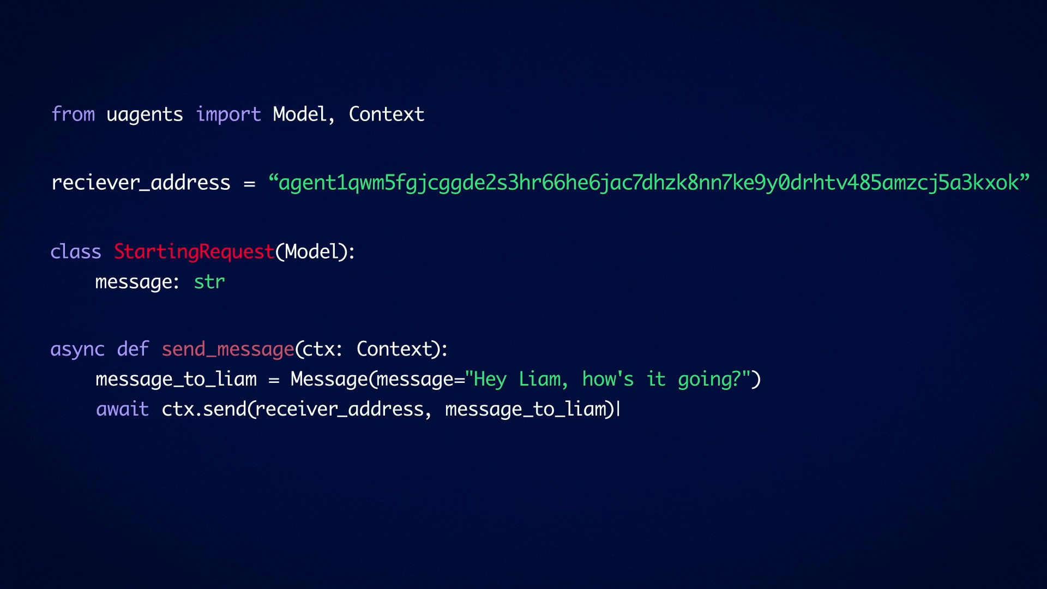